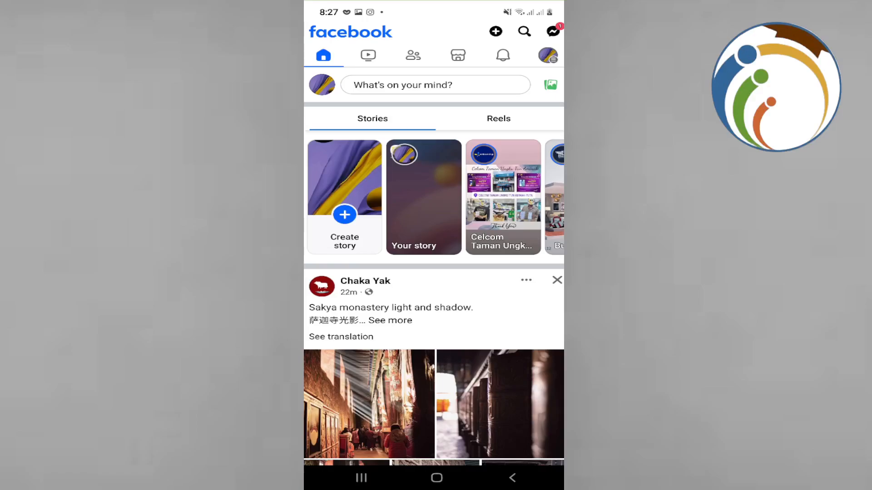
Pick Gofastnone under Your Profiles & Pages to act as that page
left_click(547, 55)
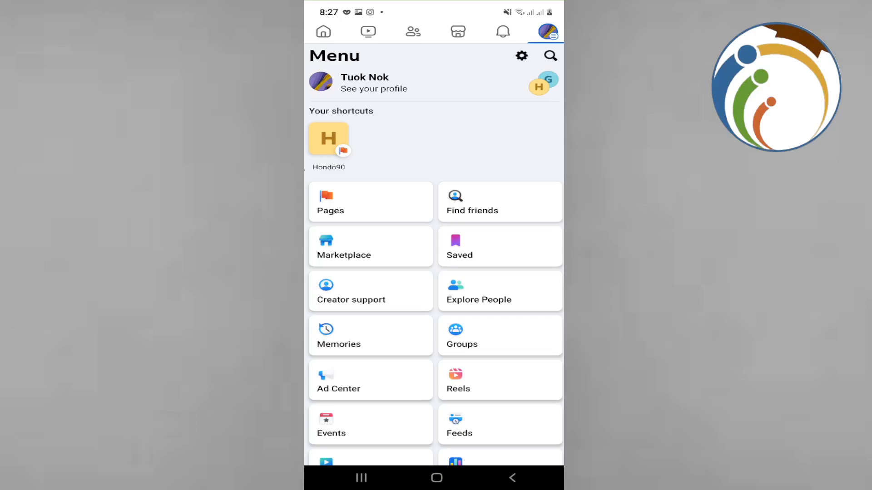
left_click(545, 31)
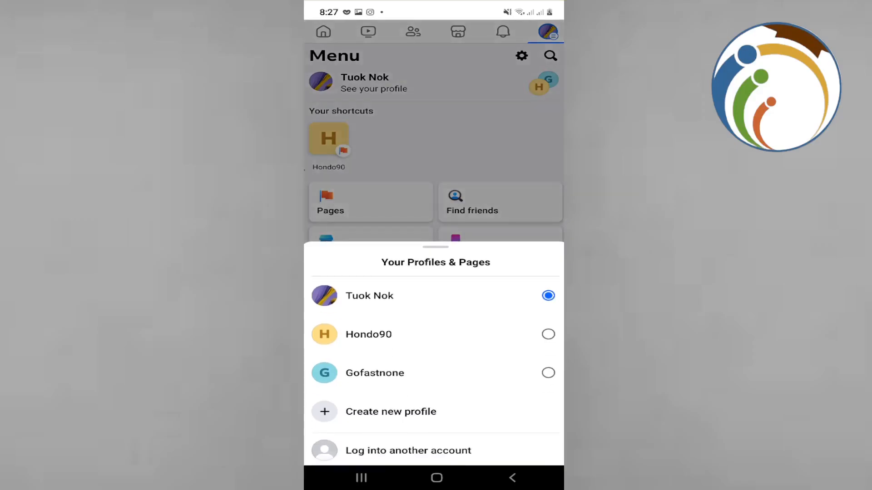
left_click(369, 334)
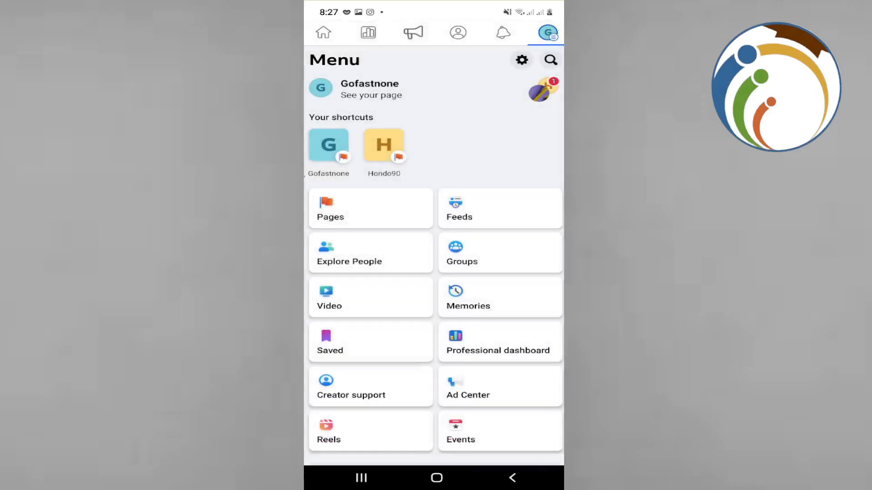
Open the Gofastnone page's settings and privacy, retrying after the first attempt stalls
left_click(458, 32)
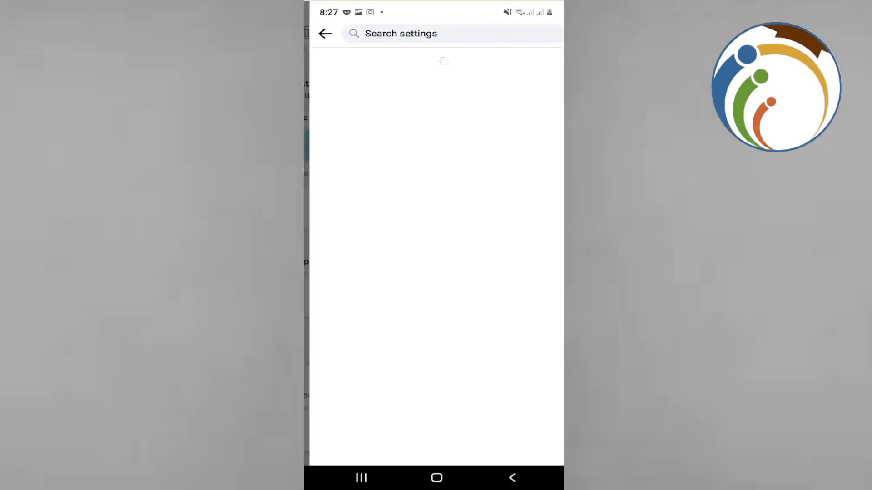
left_click(325, 33)
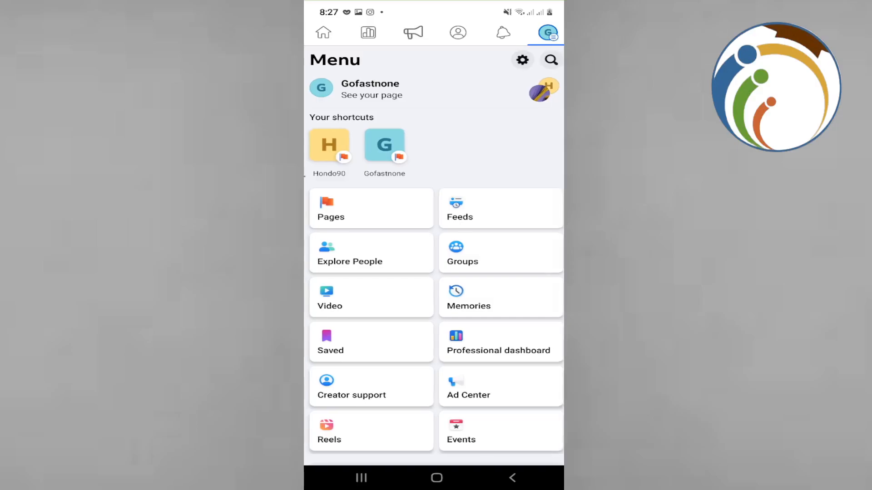
left_click(521, 59)
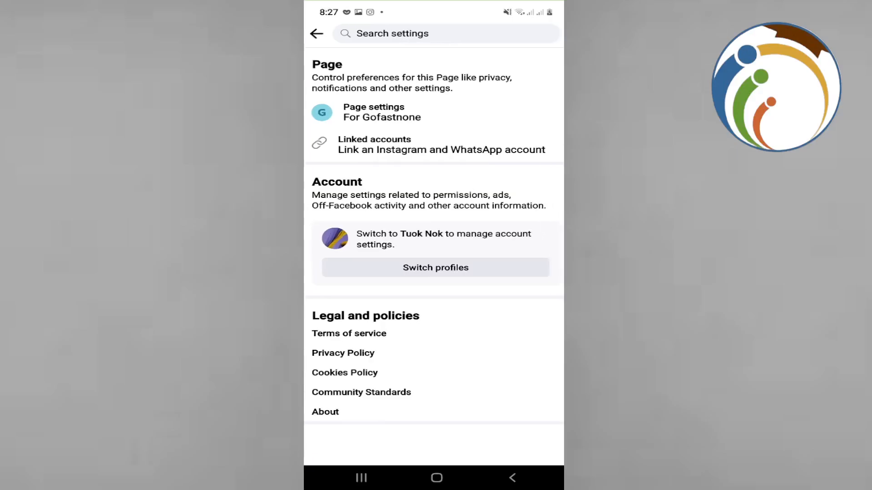
scroll("down", 3)
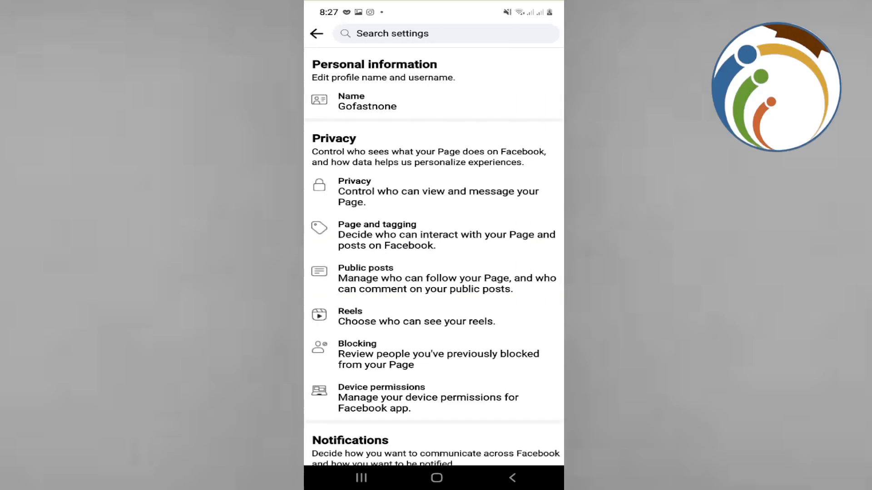
scroll("down", 3)
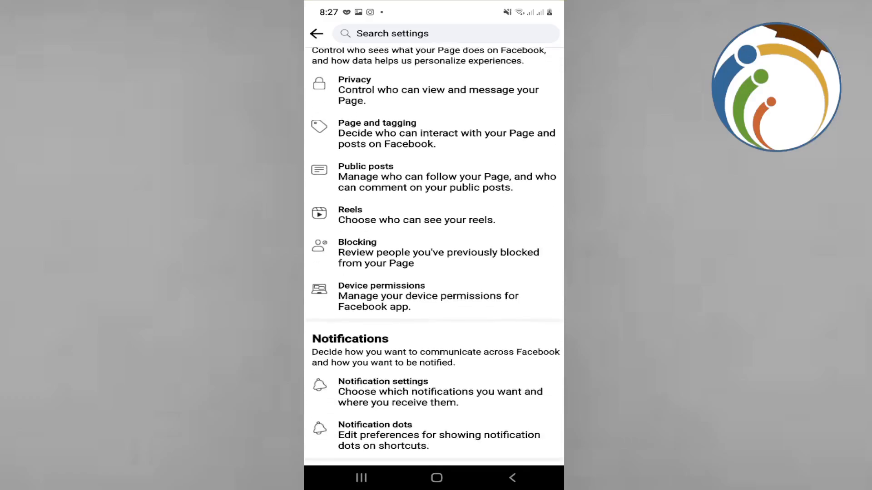
scroll("down", 3)
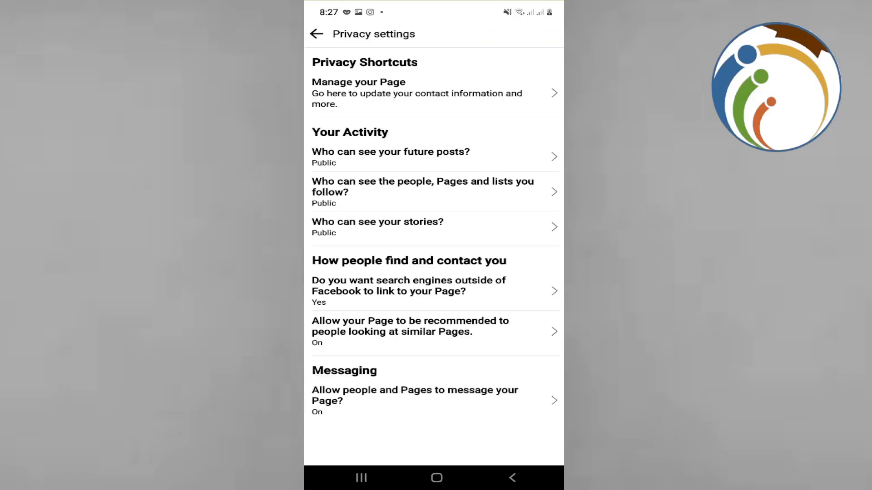
left_click(316, 34)
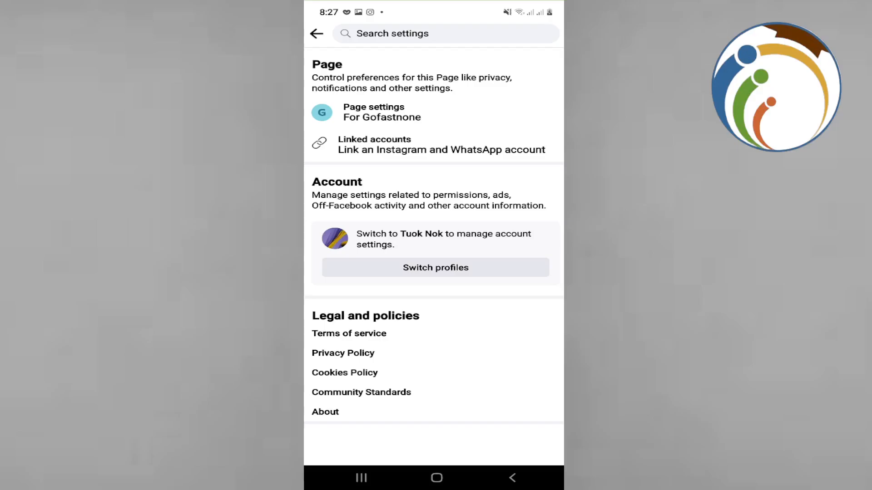
Review Page access under New Pages experience, then head back toward the personal profile
left_click(436, 268)
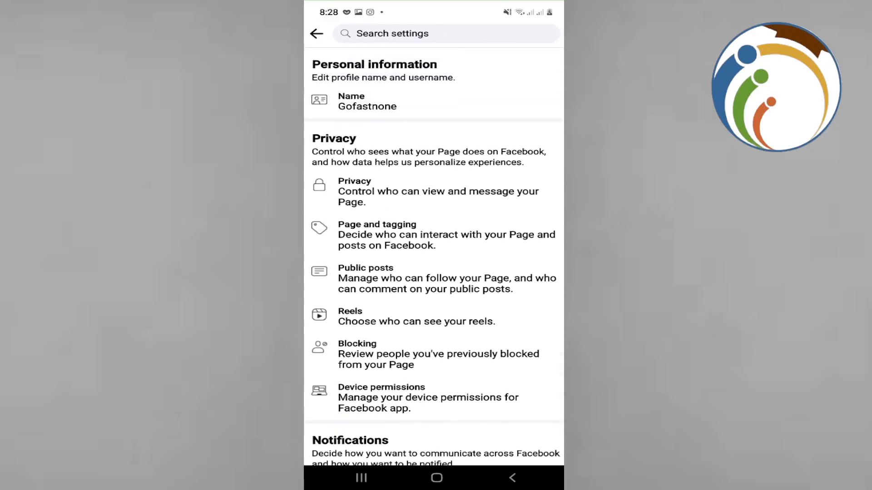
scroll("down", 3)
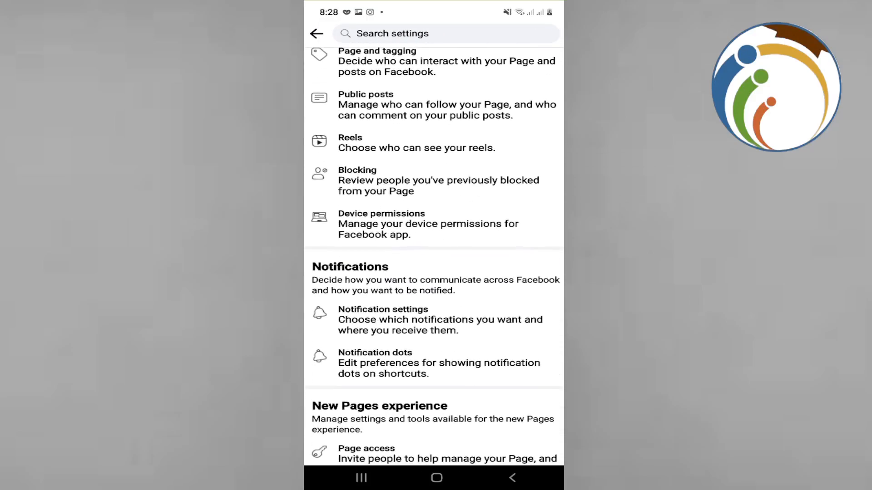
scroll("down", 3)
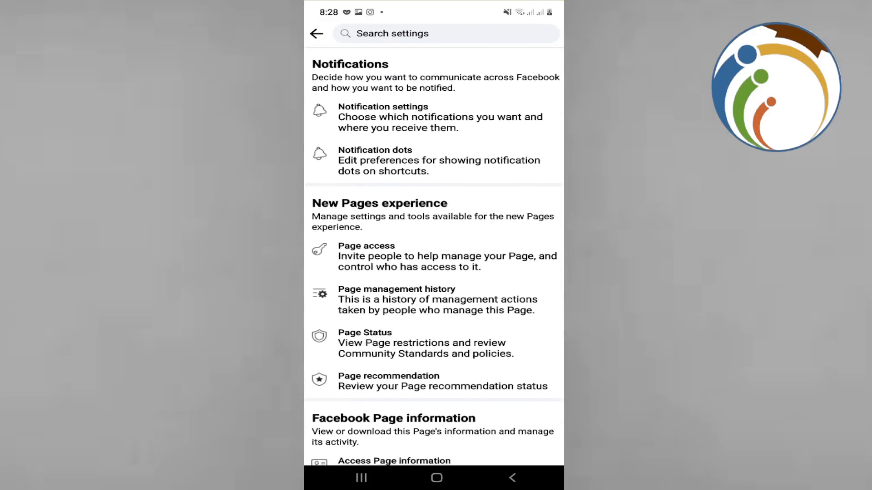
left_click(366, 246)
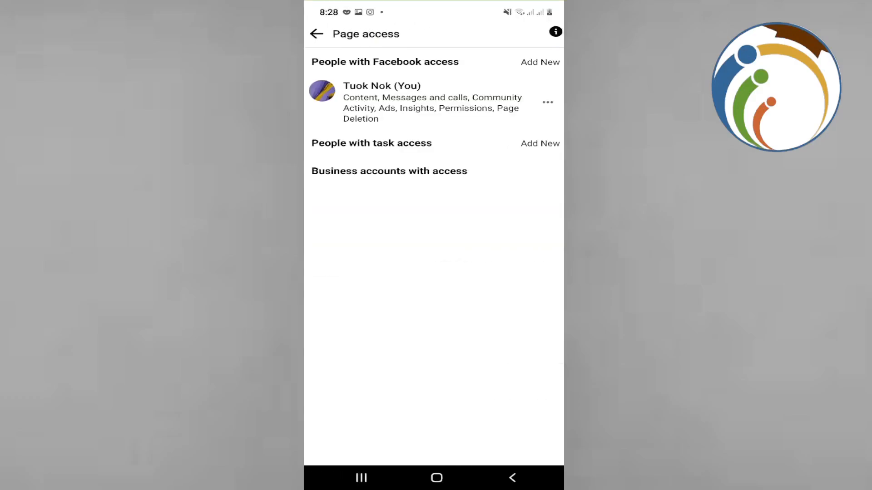
left_click(316, 33)
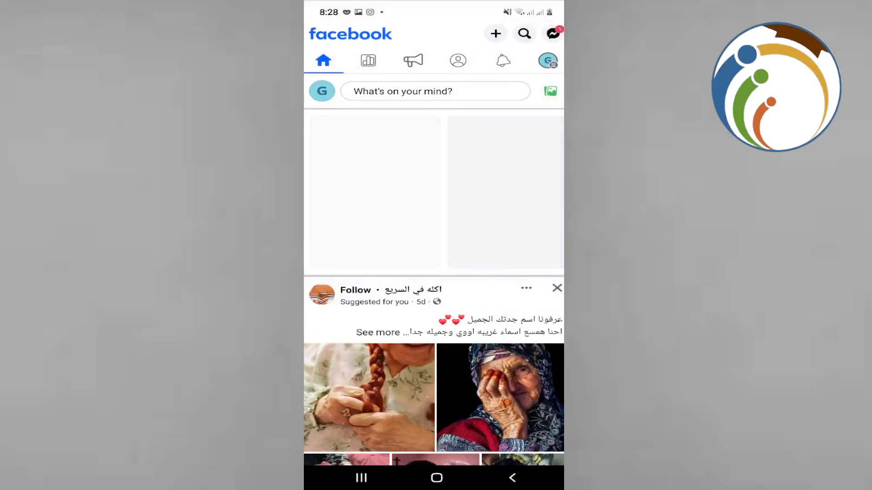
left_click(547, 60)
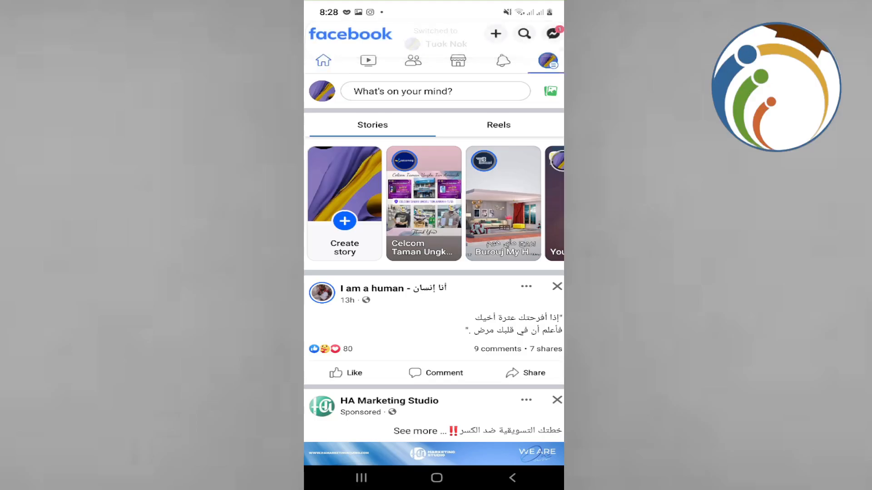
Open the Menu tab on the personal profile
left_click(546, 61)
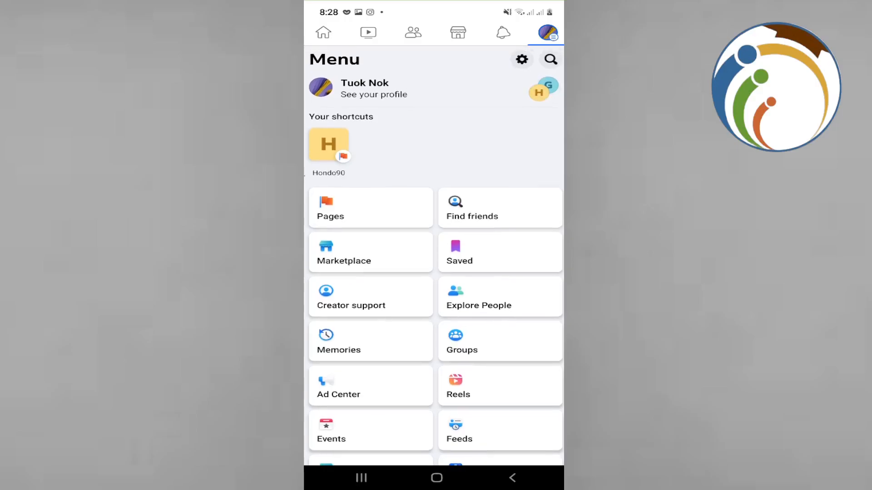
Open GROUPING by GROUP from recent searches and view its About admin details
left_click(549, 59)
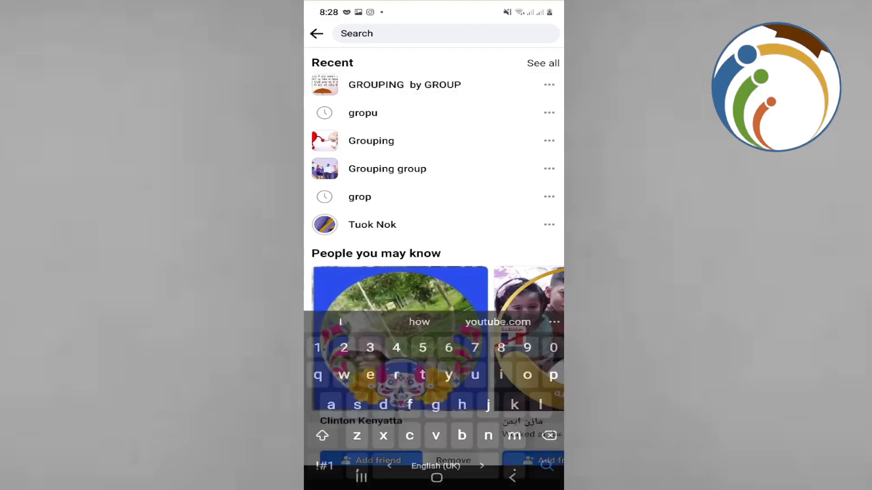
left_click(404, 84)
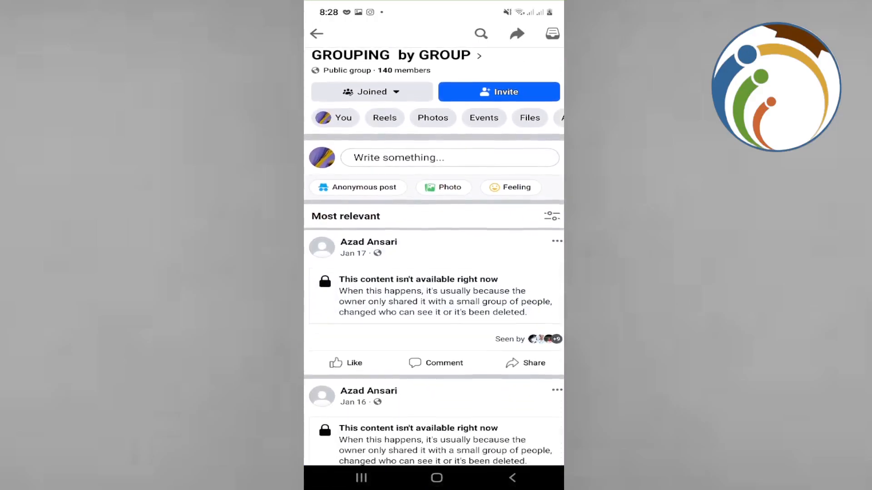
scroll("down", 3)
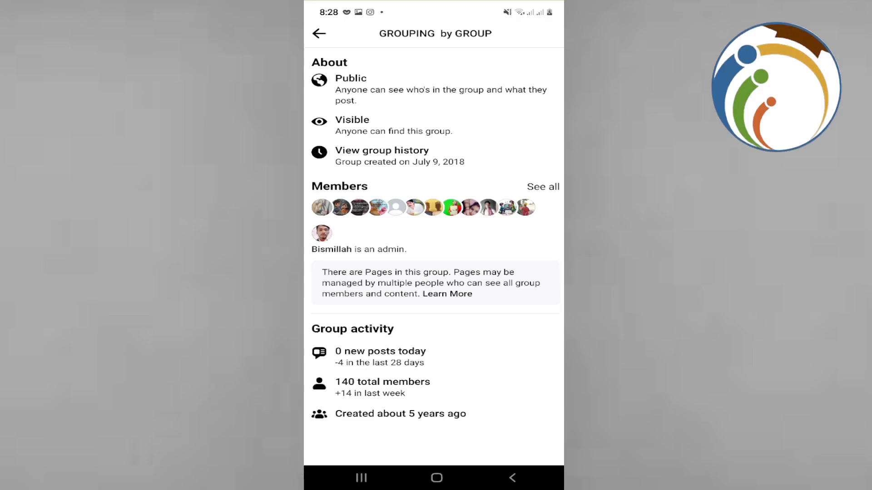
left_click(319, 34)
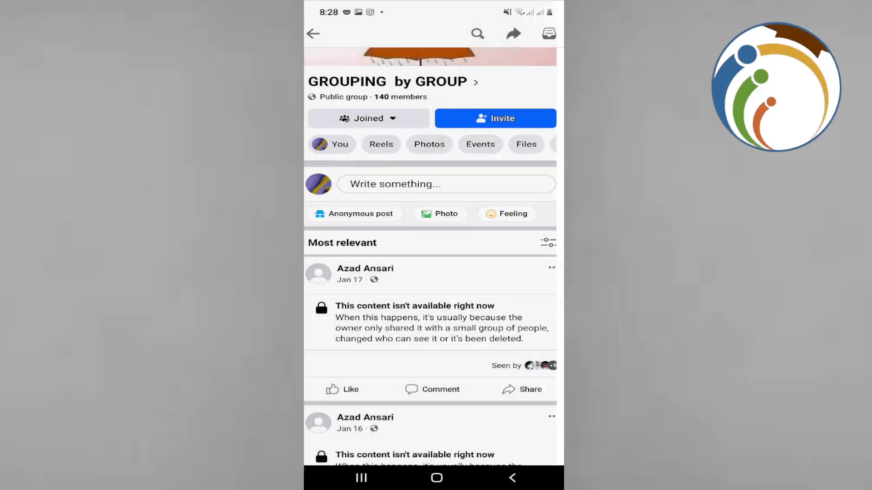